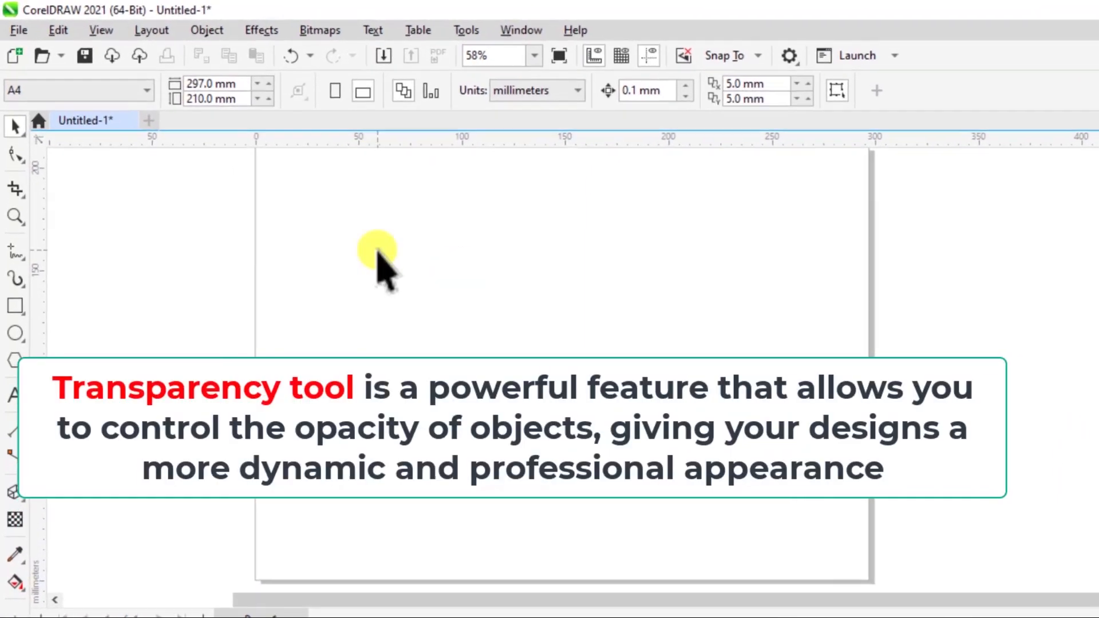
Step: Draw a red rectangle overlapping the top of a green pentagon on the page
{"action": "left_click", "coordinate": [14, 333]}
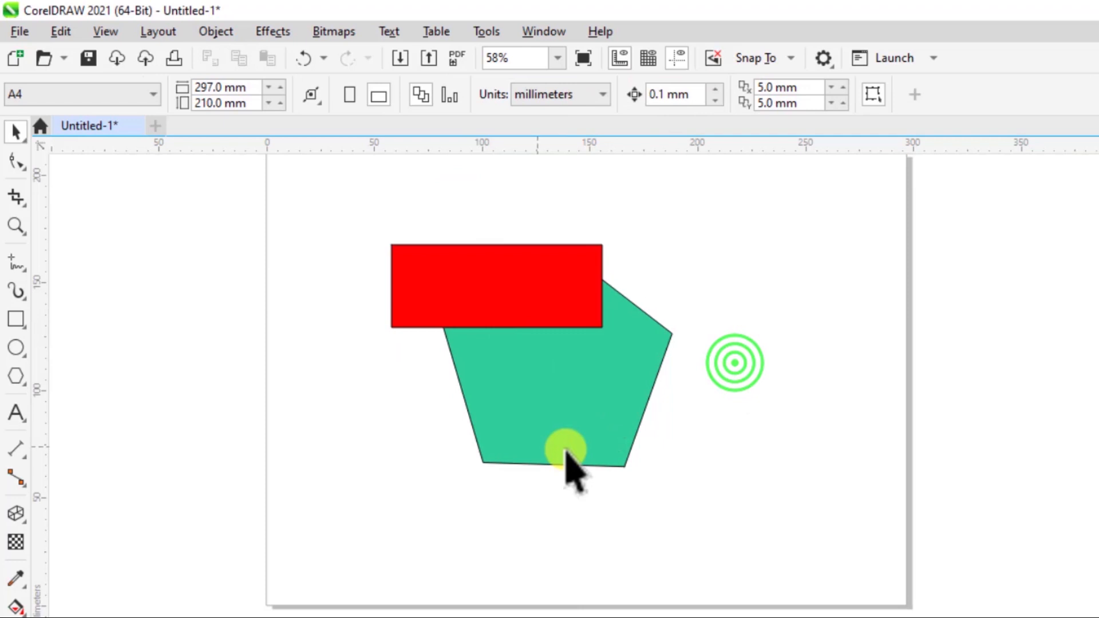
Step: Select the red rectangle and activate the Transparency tool on it
{"action": "left_click", "coordinate": [495, 285]}
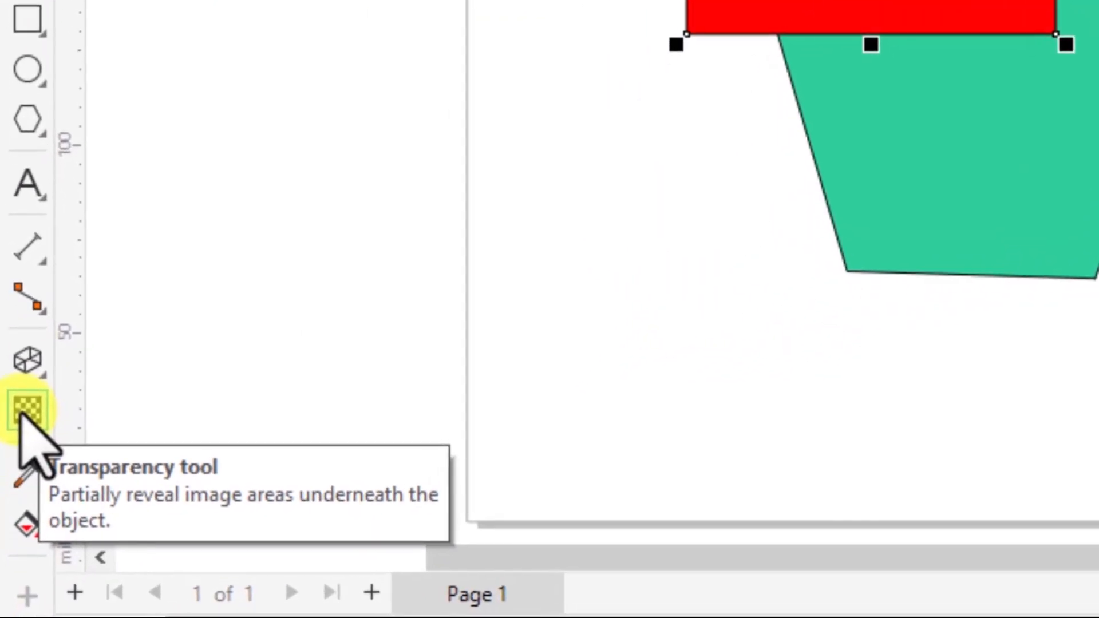
{"action": "left_click", "coordinate": [27, 410]}
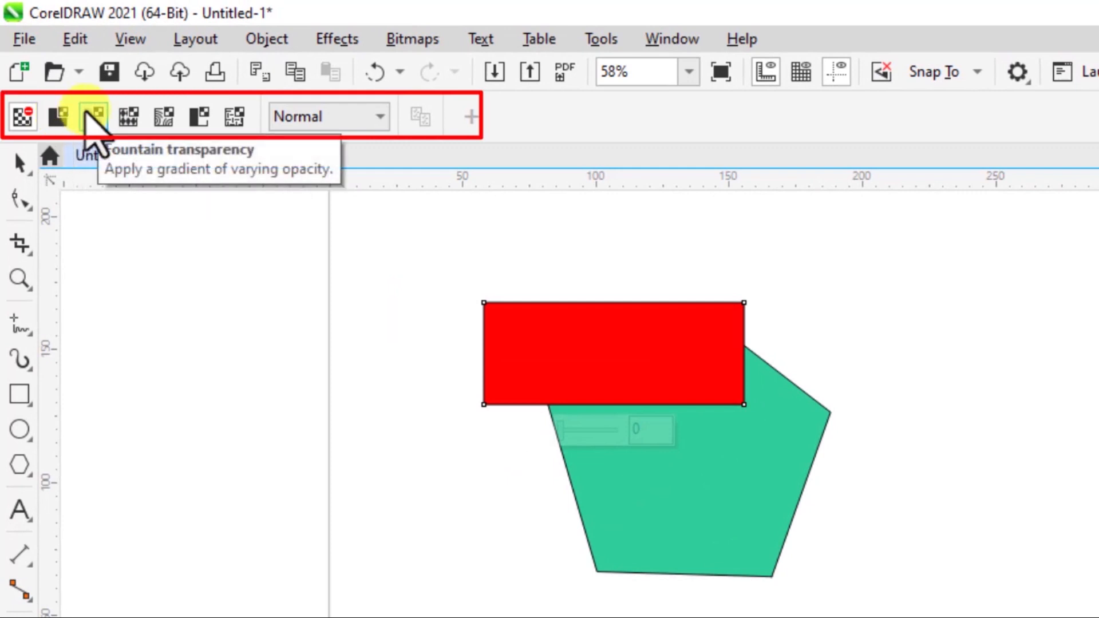
{"action": "mouse_move", "coordinate": [128, 117]}
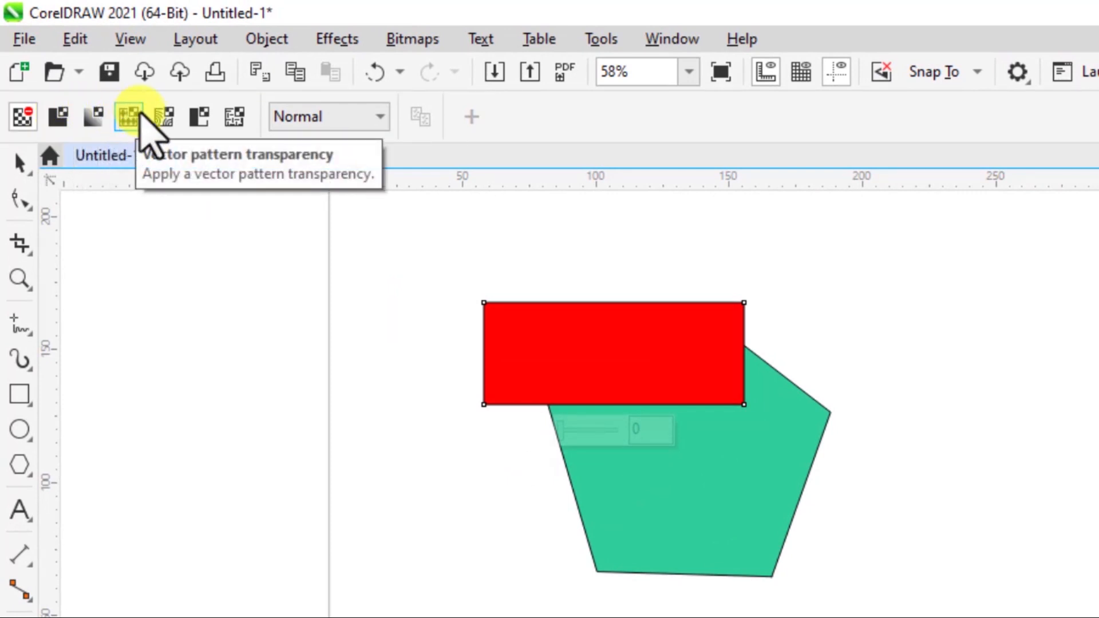
{"action": "mouse_move", "coordinate": [201, 116]}
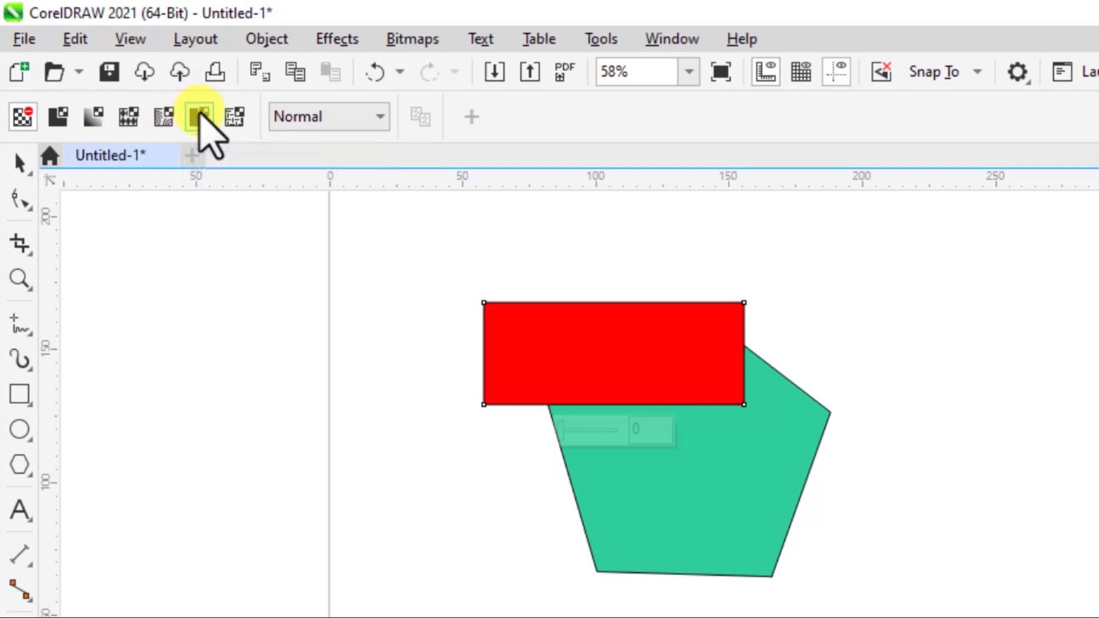
{"action": "mouse_move", "coordinate": [236, 117]}
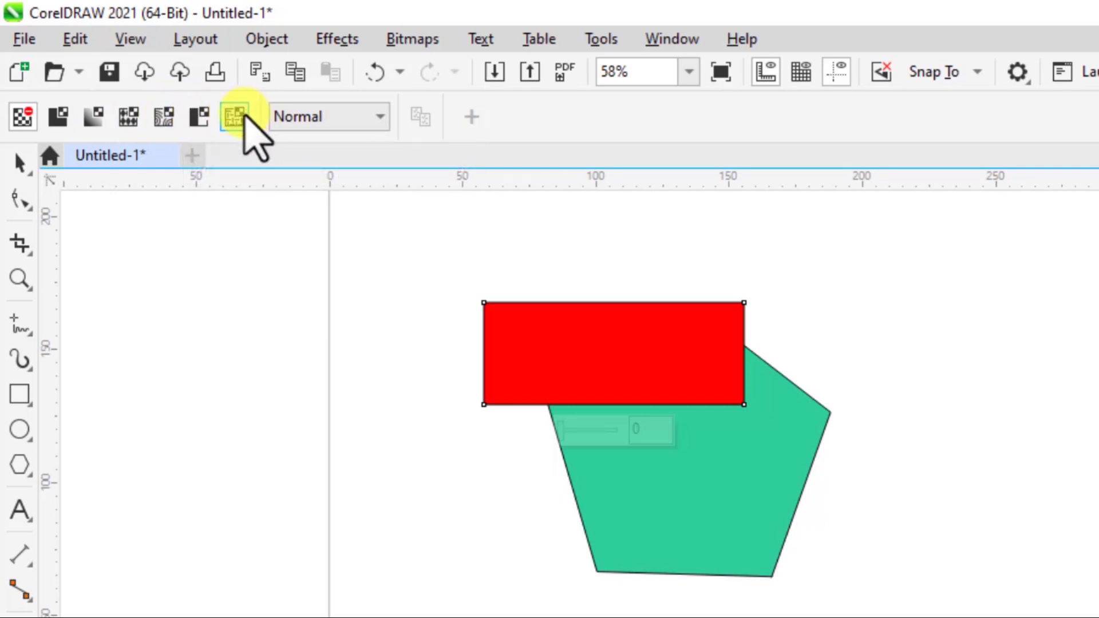
{"action": "mouse_move", "coordinate": [238, 116]}
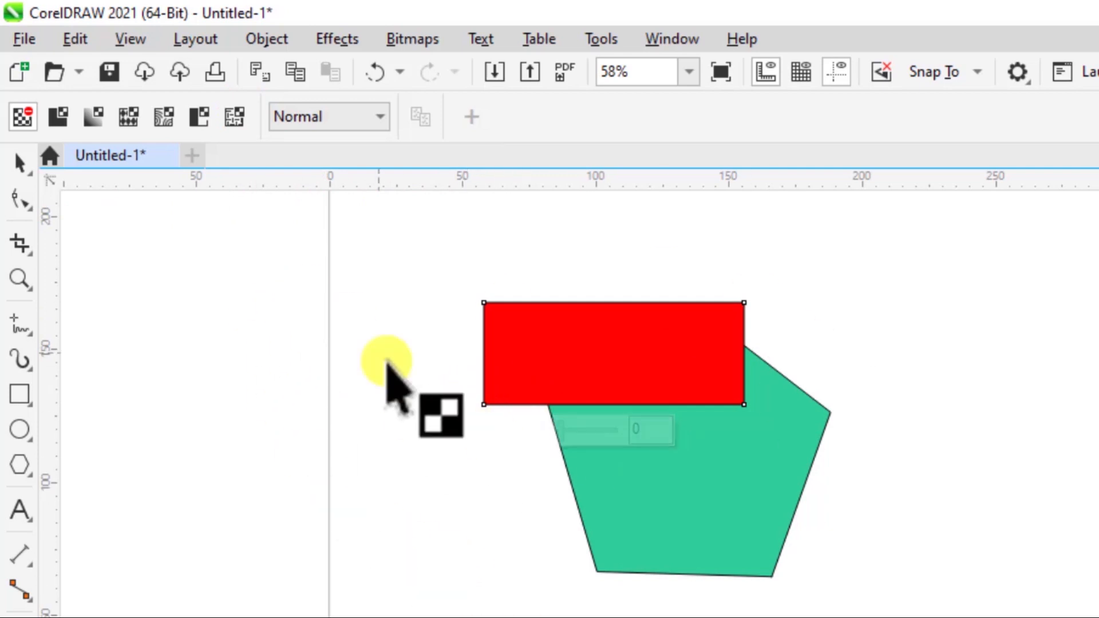
{"action": "mouse_move", "coordinate": [59, 116]}
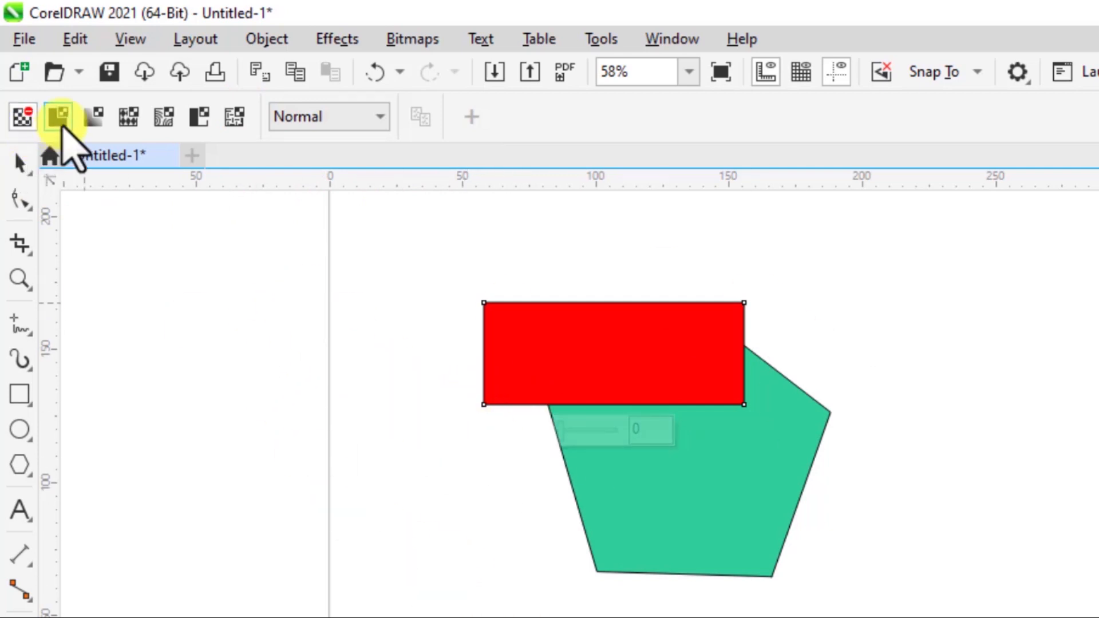
{"action": "mouse_move", "coordinate": [58, 117]}
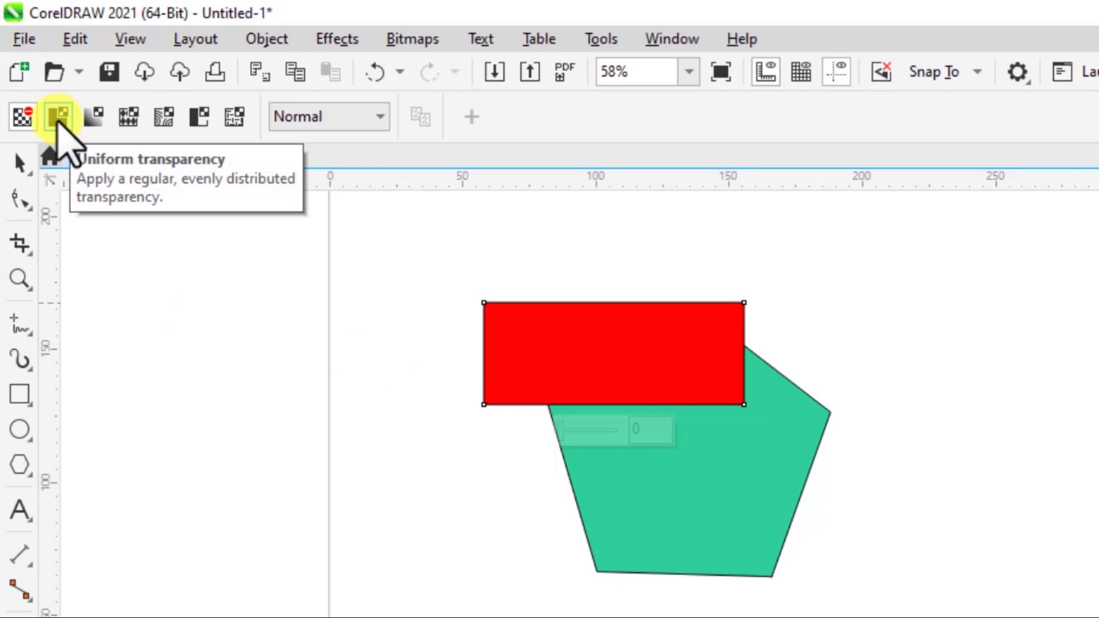
{"action": "mouse_move", "coordinate": [93, 117]}
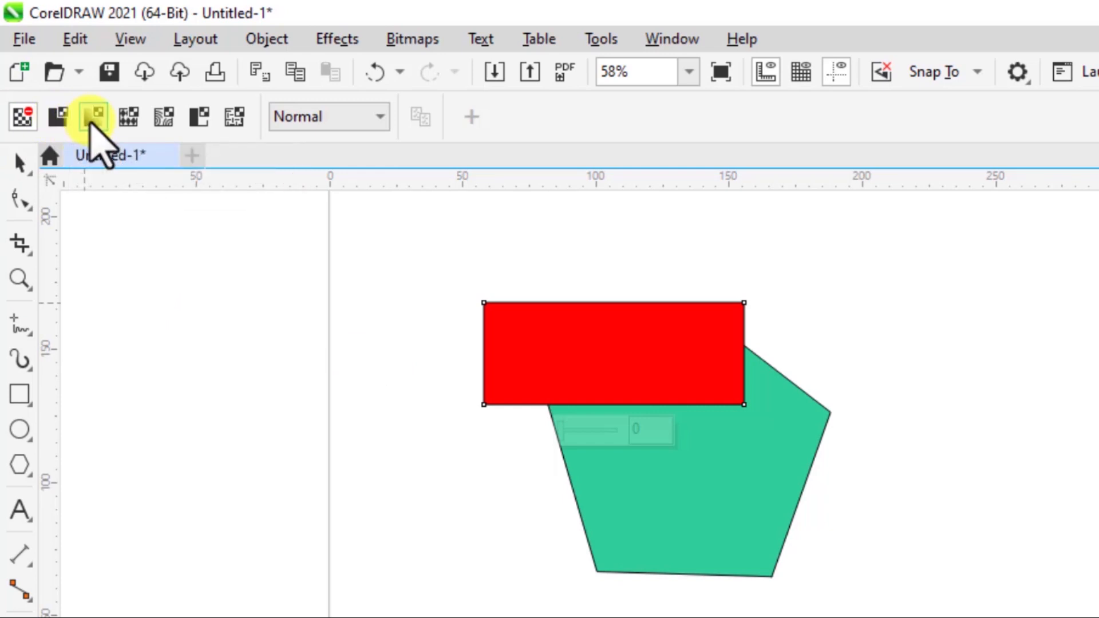
{"action": "mouse_move", "coordinate": [92, 116]}
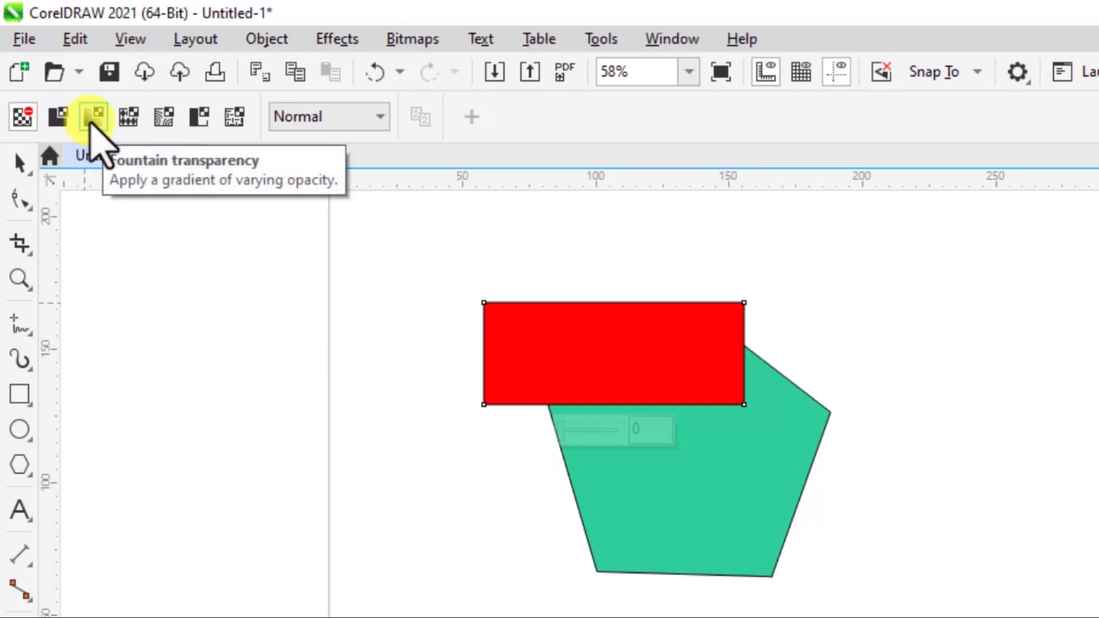
{"action": "mouse_move", "coordinate": [57, 115]}
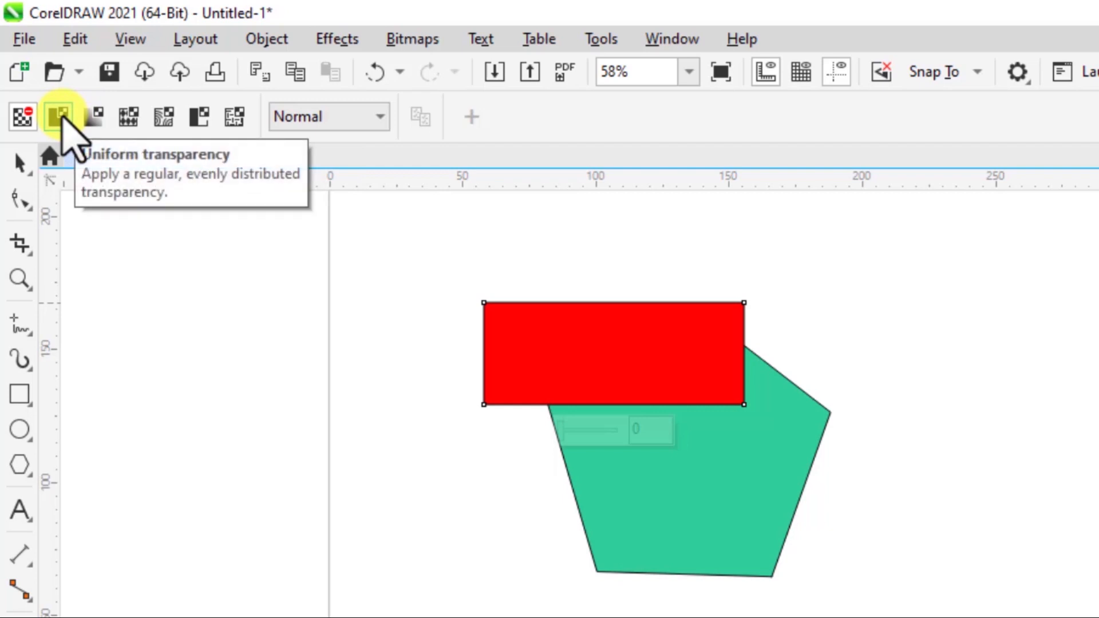
Step: Apply Uniform transparency to the rectangle and nudge its value up to 39
{"action": "left_click", "coordinate": [57, 116]}
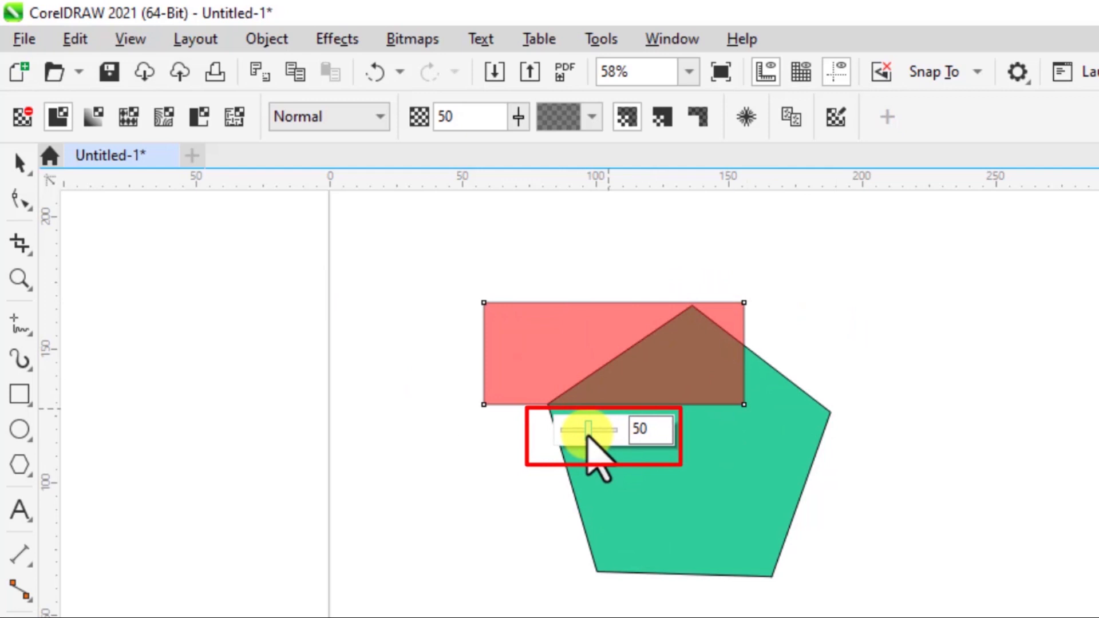
{"action": "type", "text": "77"}
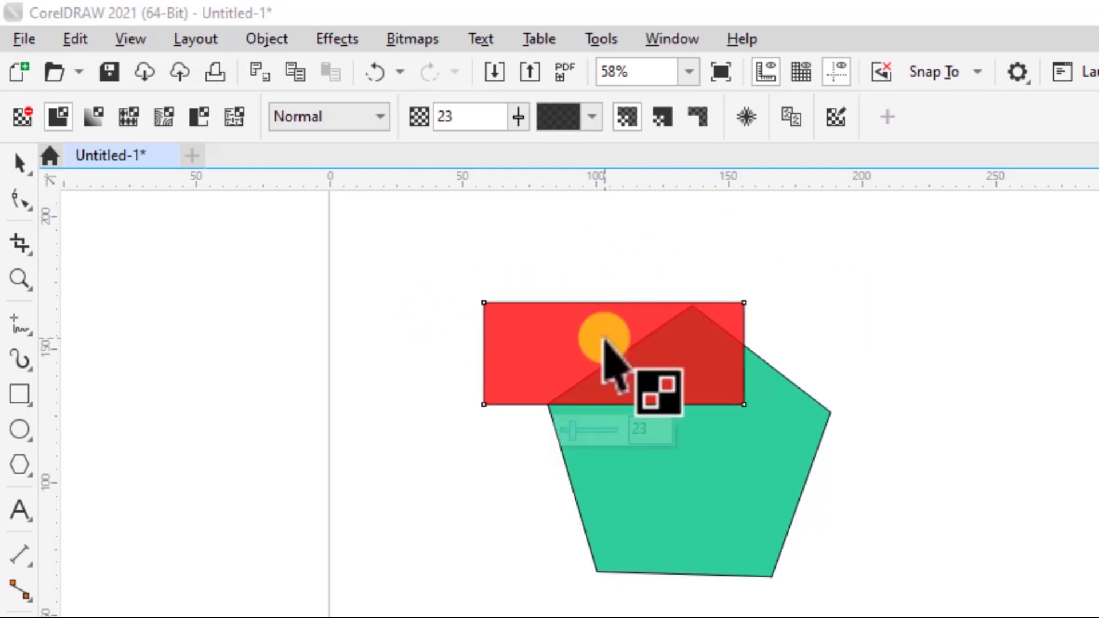
{"action": "left_click", "coordinate": [518, 117]}
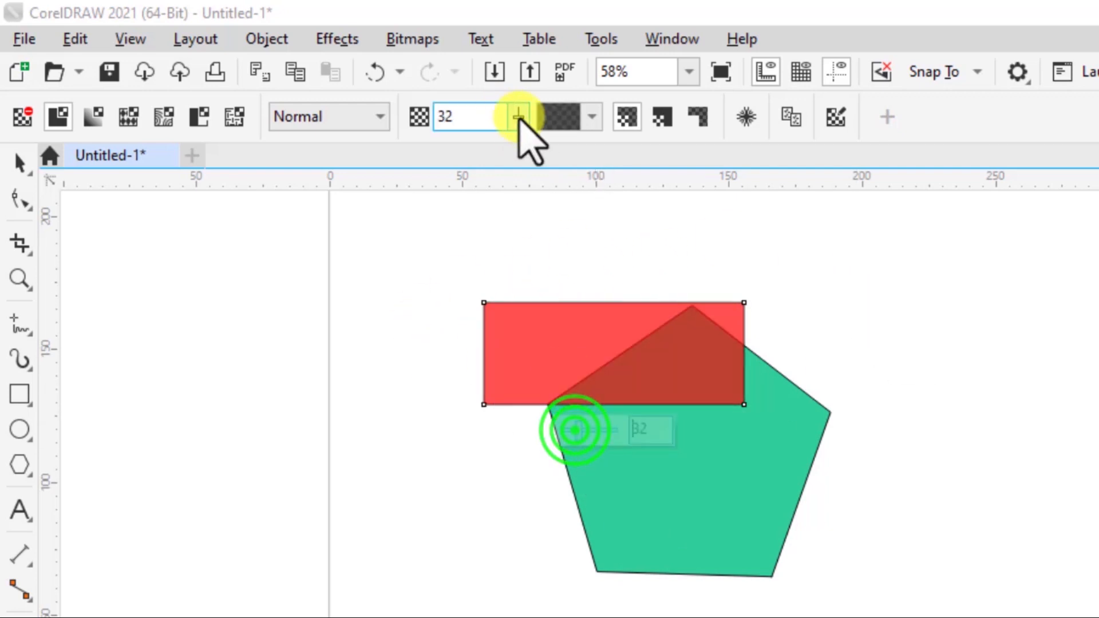
{"action": "left_click", "coordinate": [519, 117]}
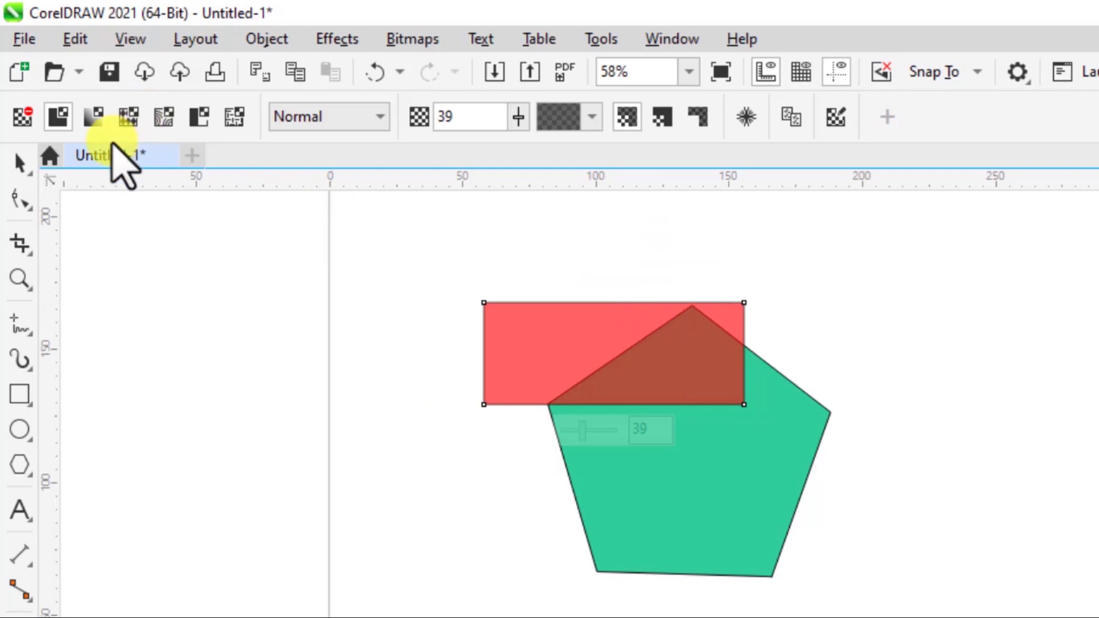
{"action": "mouse_move", "coordinate": [93, 117]}
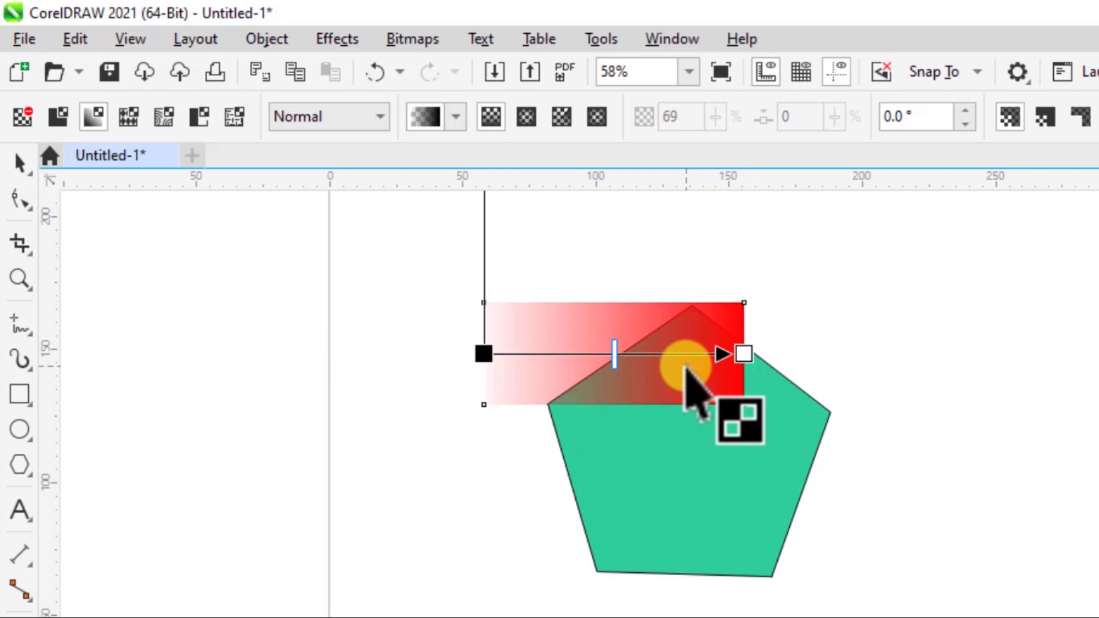
{"action": "mouse_move", "coordinate": [701, 393]}
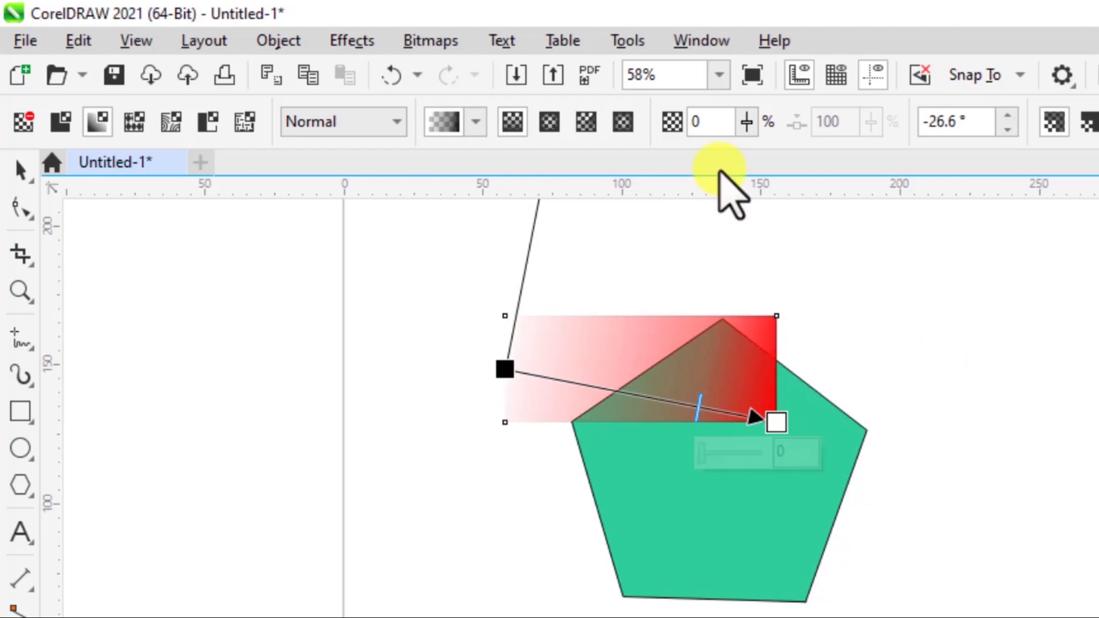
{"action": "mouse_move", "coordinate": [641, 172]}
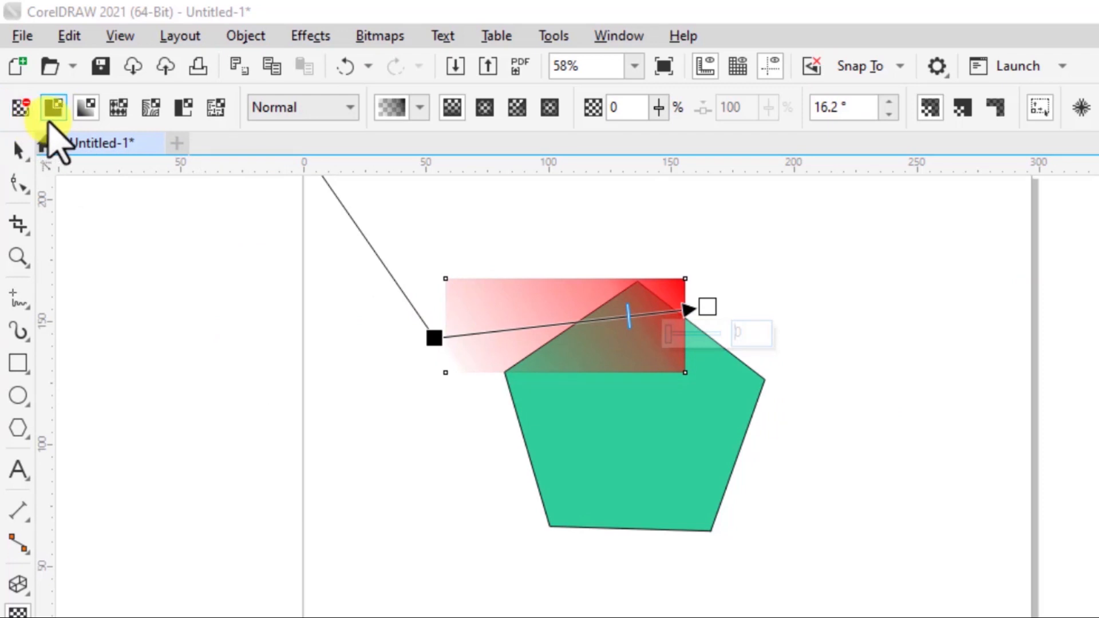
{"action": "mouse_move", "coordinate": [90, 108]}
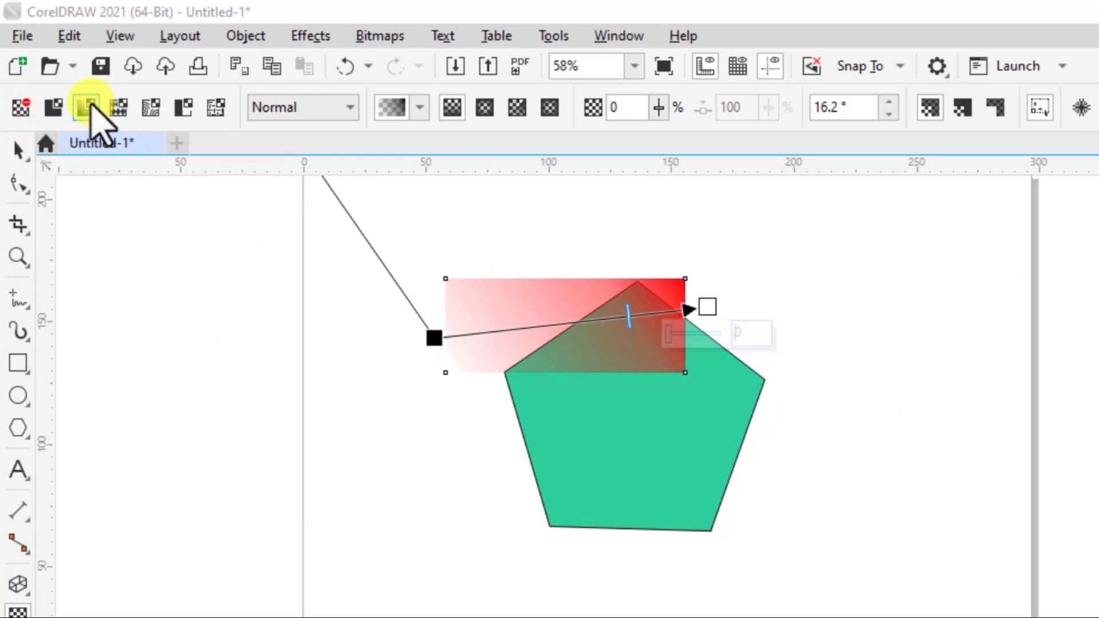
{"action": "mouse_move", "coordinate": [553, 393]}
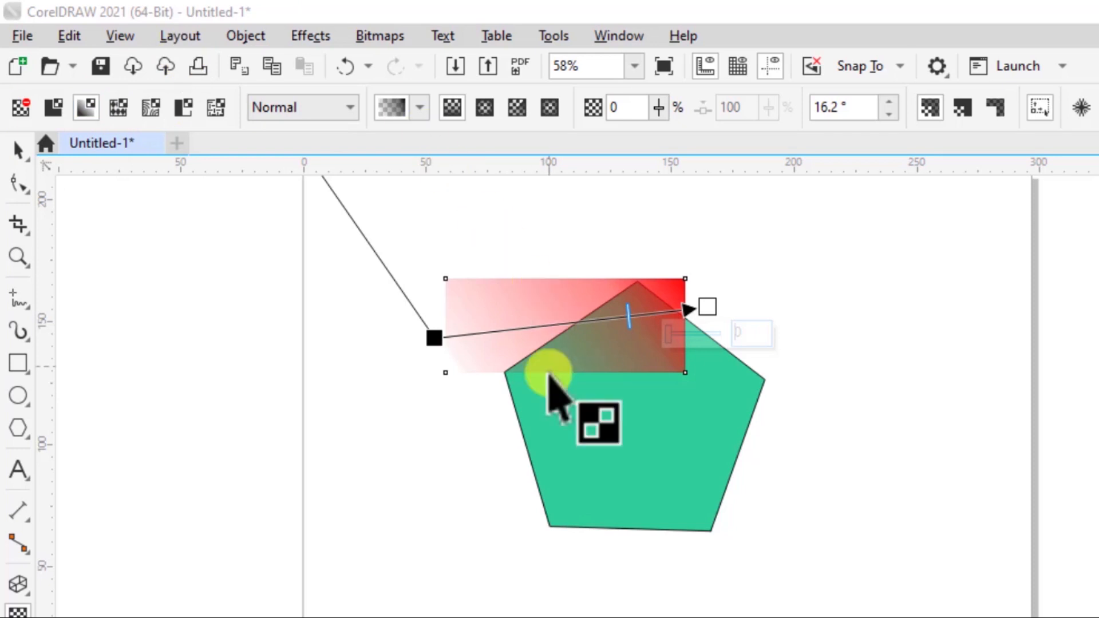